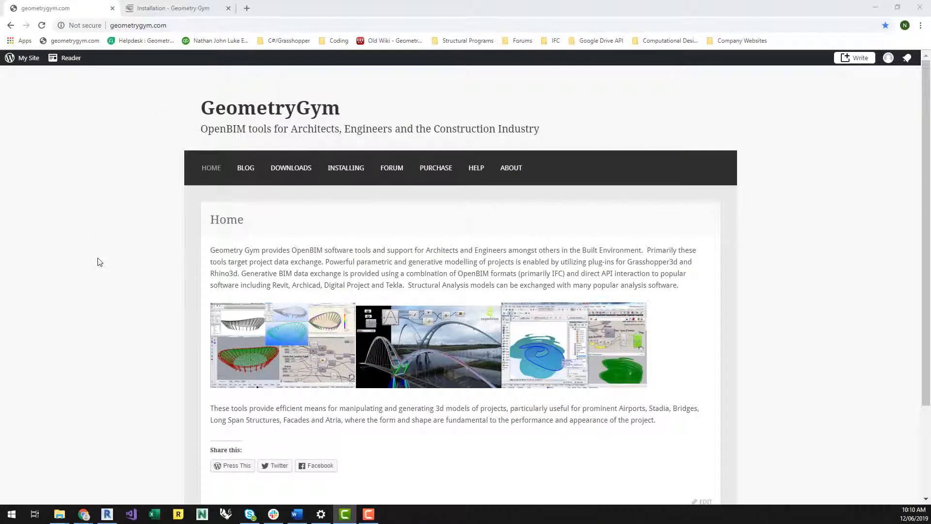
Navigate from the Geometry Gym home page to the Downloads page
{"action": "left_click", "coordinate": [137, 25]}
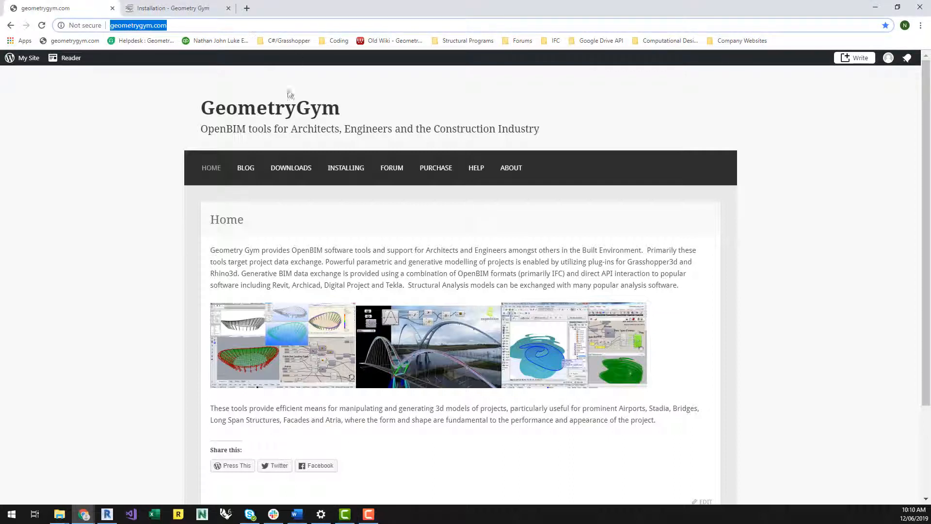
{"action": "left_click", "coordinate": [291, 168]}
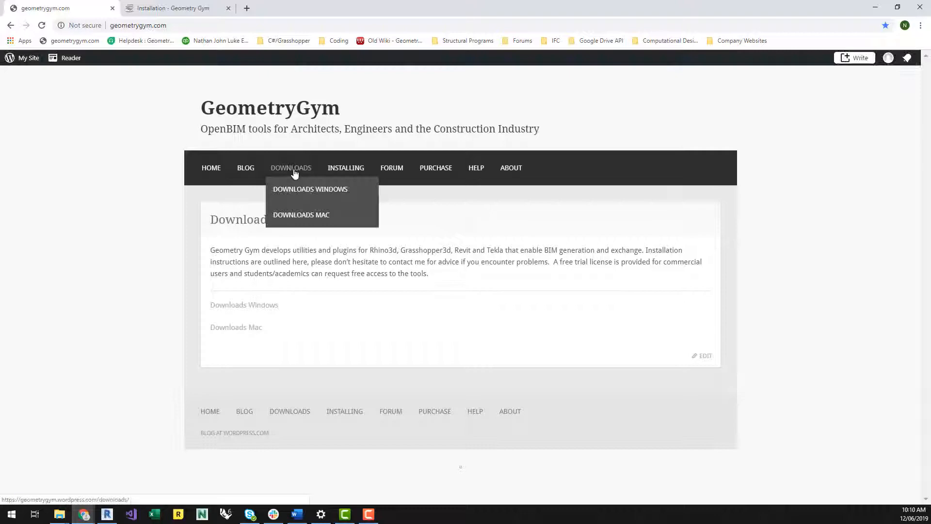
Browse the Windows downloads through the BullAnt, IFC, Tekla and structural analysis installer lists
{"action": "left_click", "coordinate": [310, 189]}
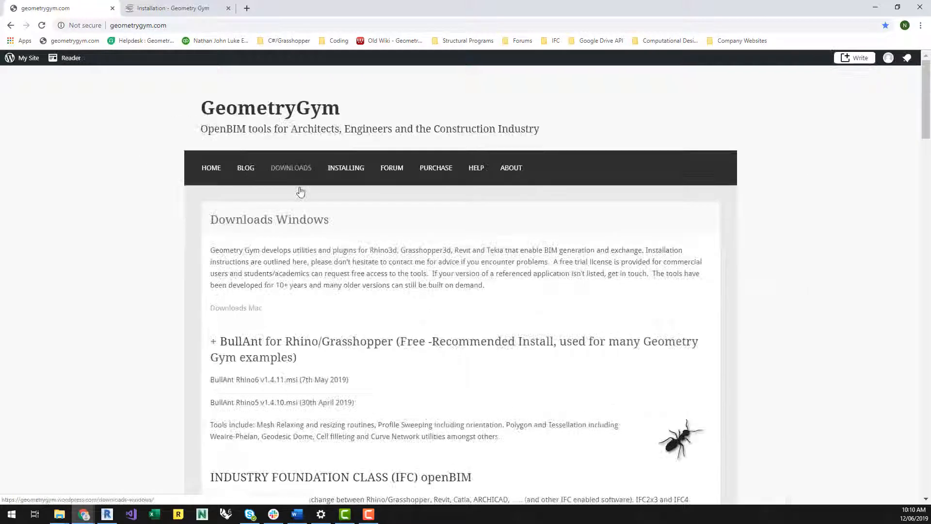
{"action": "scroll", "scroll_direction": "down", "scroll_amount": 3}
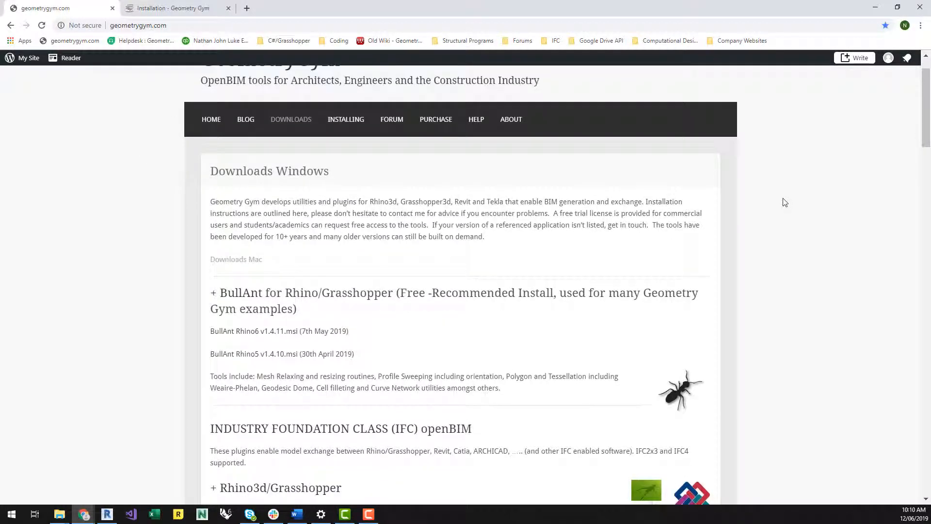
{"action": "scroll", "scroll_direction": "down", "scroll_amount": 3}
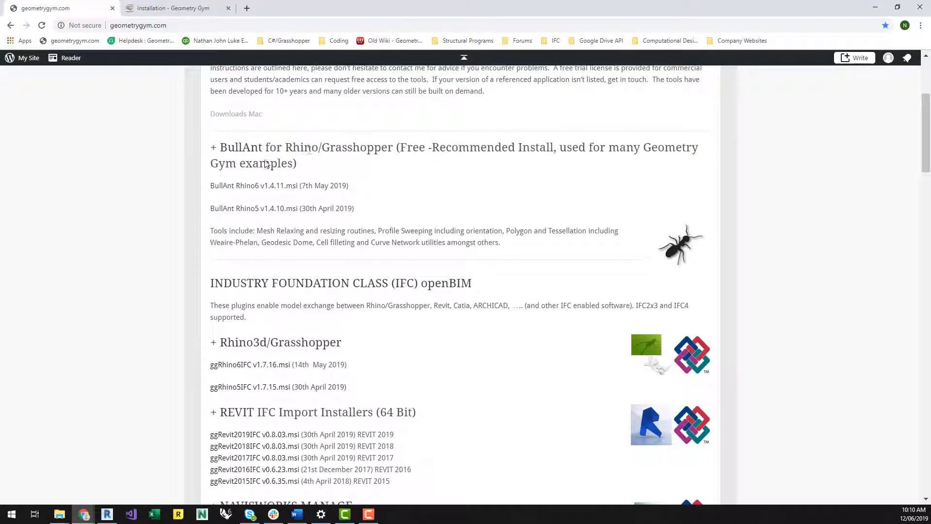
{"action": "mouse_move", "coordinate": [329, 188]}
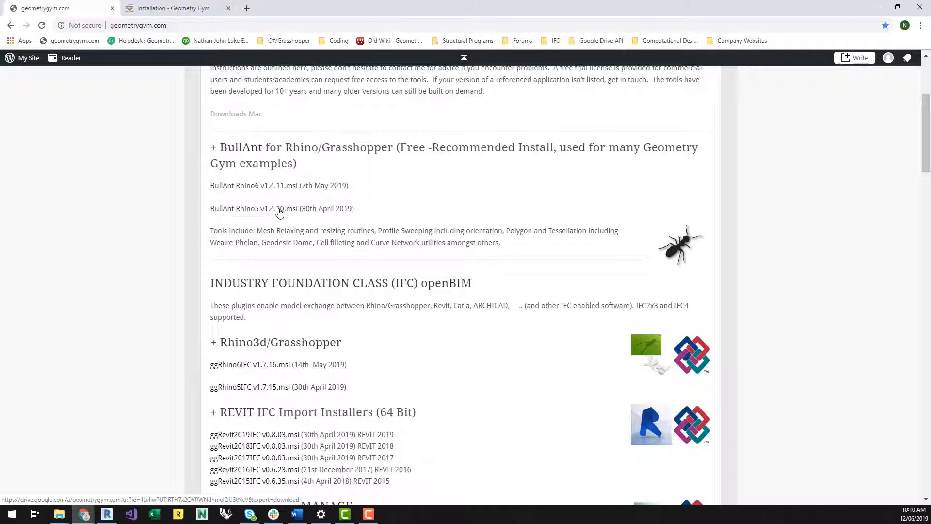
{"action": "mouse_move", "coordinate": [278, 185]}
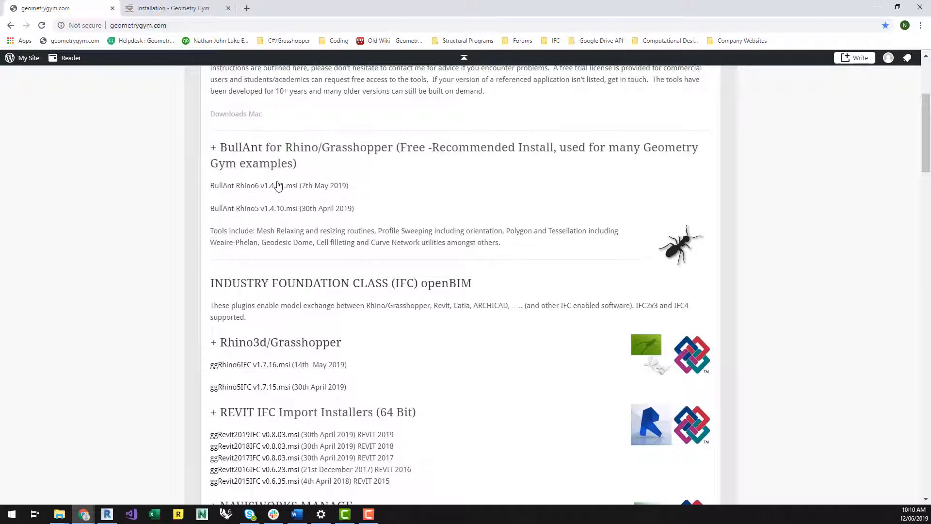
{"action": "mouse_move", "coordinate": [271, 452]}
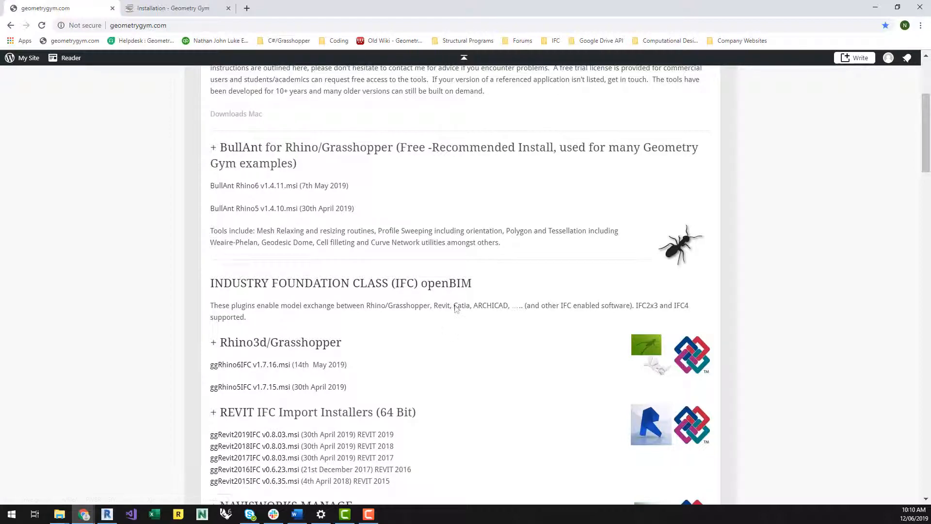
{"action": "scroll", "scroll_direction": "down", "scroll_amount": 3}
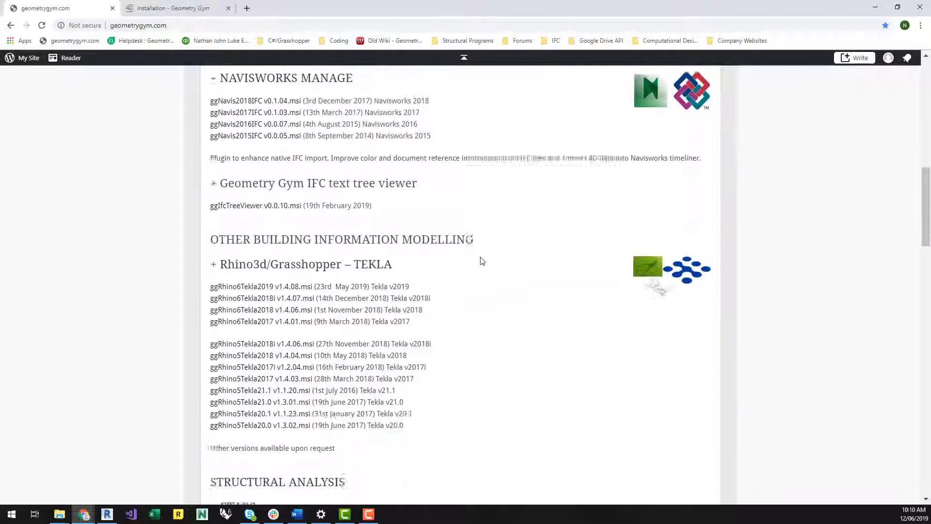
{"action": "scroll", "scroll_direction": "down", "scroll_amount": 3}
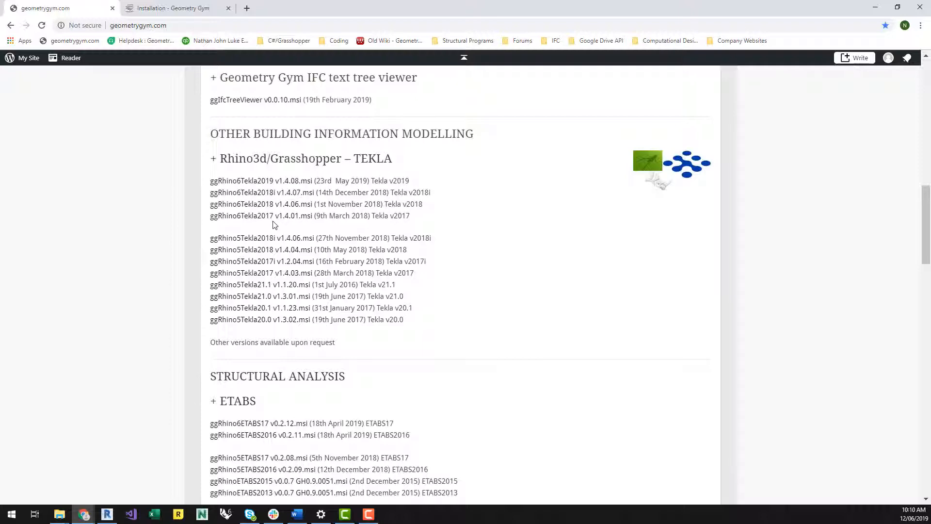
{"action": "mouse_move", "coordinate": [280, 208]}
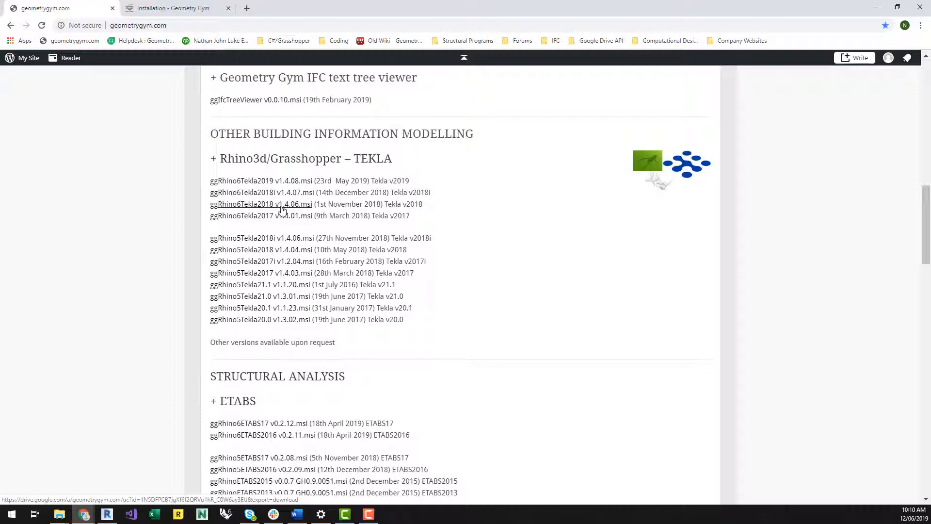
{"action": "scroll", "scroll_direction": "down", "scroll_amount": 3}
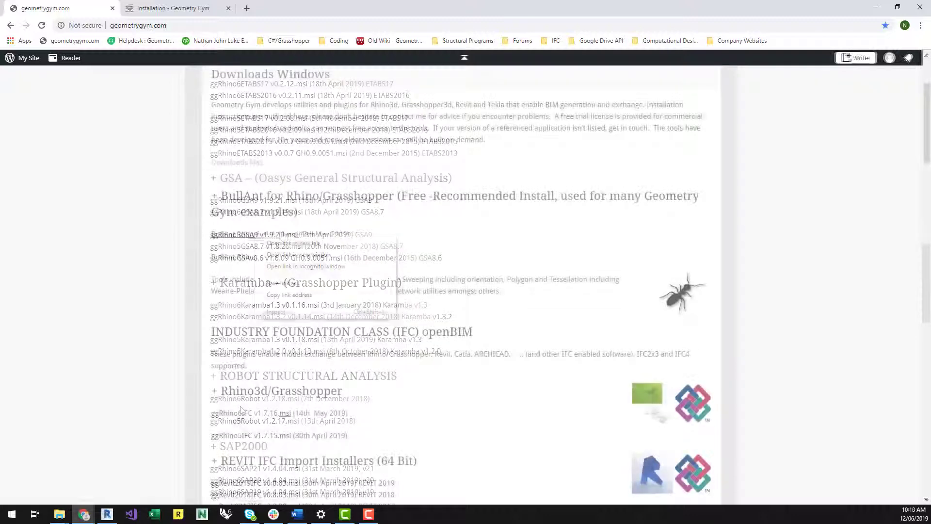
Save ggRhino6IFC v1.7.16.msi via Save link as into the desktop GeometryGym folder
{"action": "right_click", "coordinate": [231, 413]}
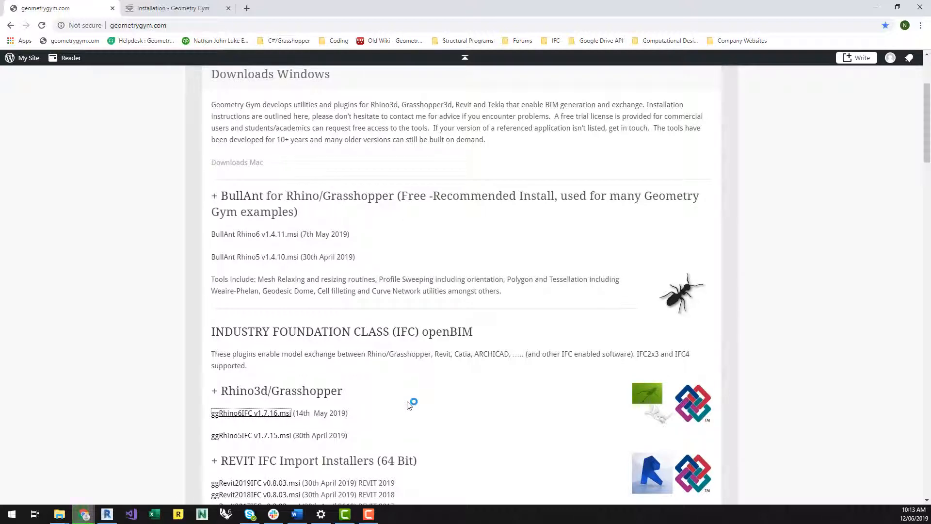
{"action": "left_click", "coordinate": [250, 413]}
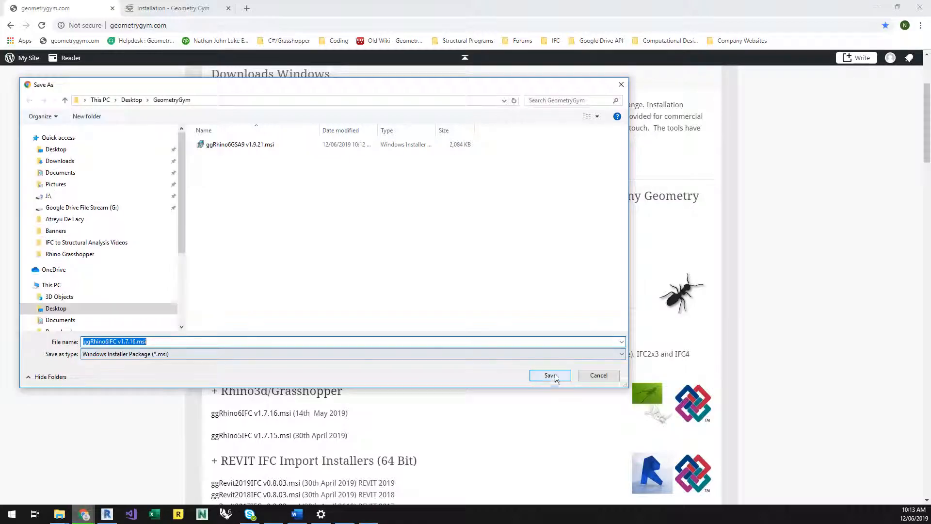
{"action": "left_click", "coordinate": [550, 375]}
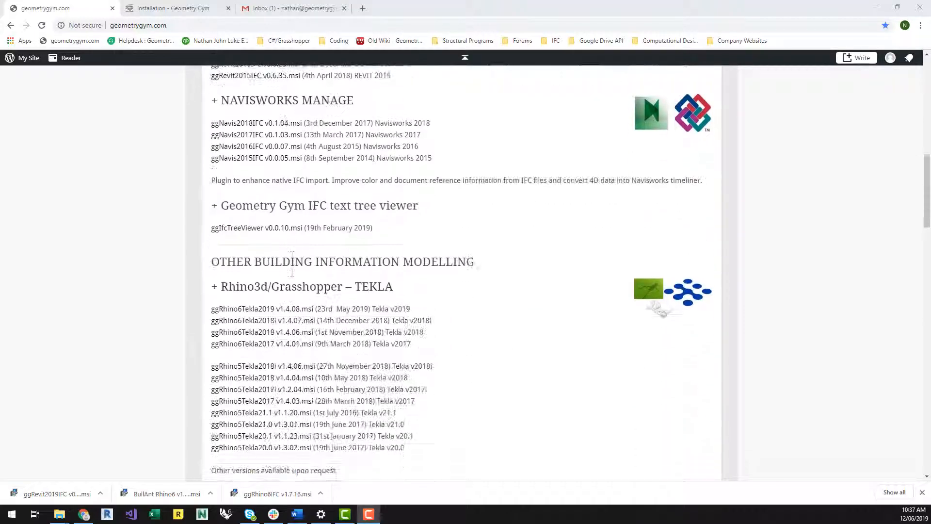
{"action": "scroll", "scroll_direction": "down", "scroll_amount": 3}
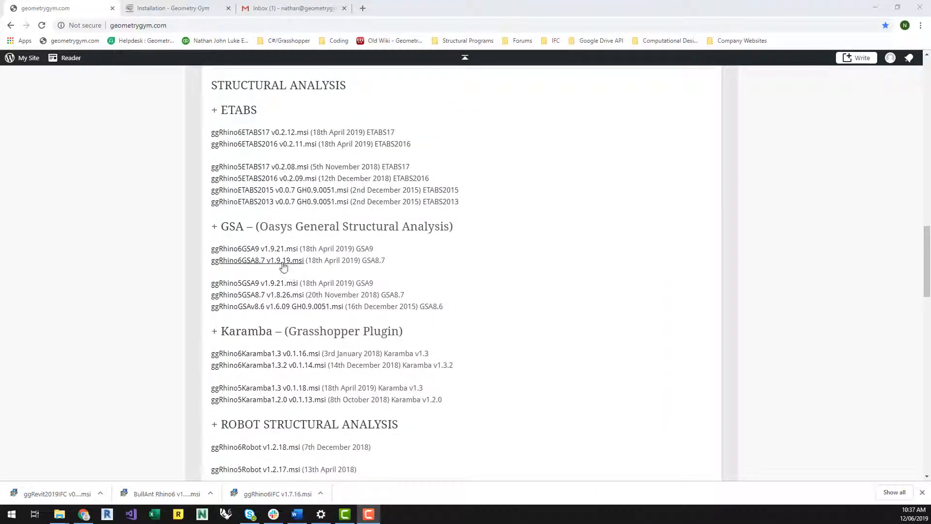
{"action": "left_click", "coordinate": [283, 260]}
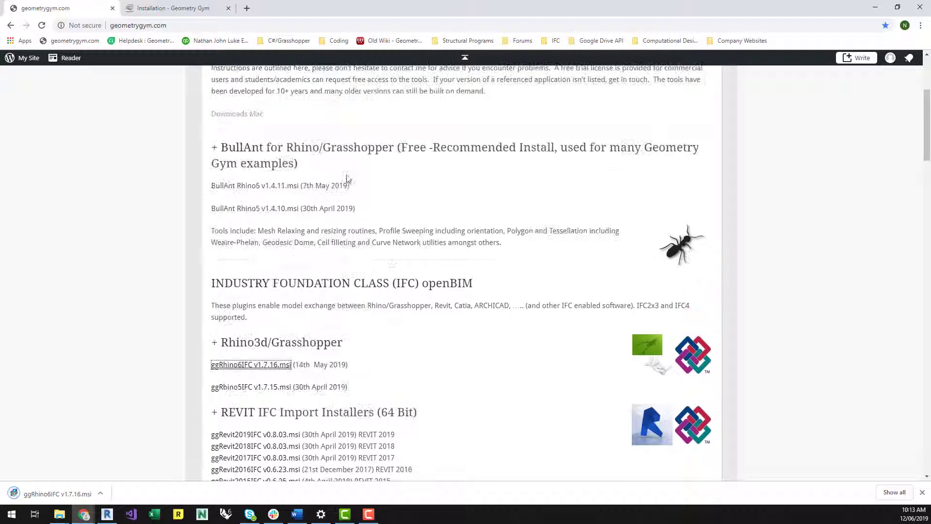
Save BullAnt Rhino6 v1.4.11.msi into the GeometryGym folder and move on to the Revit installers
{"action": "right_click", "coordinate": [245, 185]}
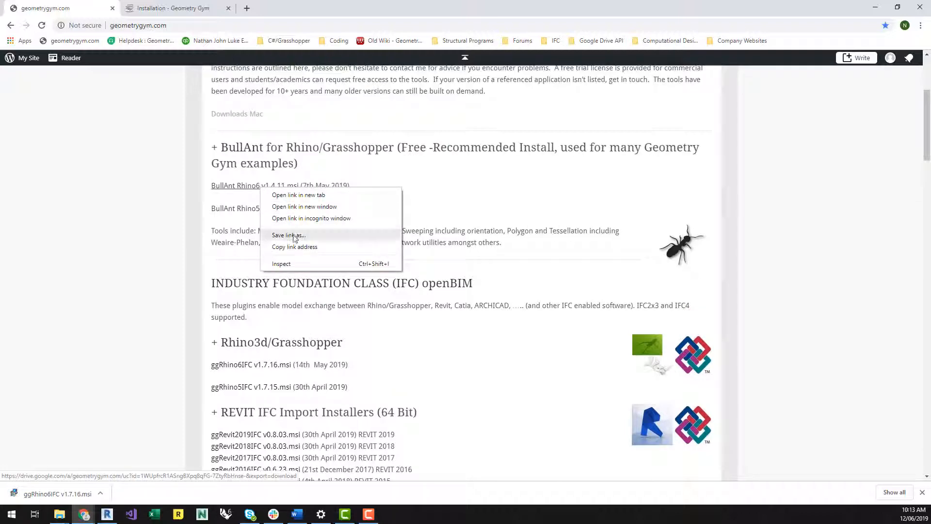
{"action": "left_click", "coordinate": [289, 235]}
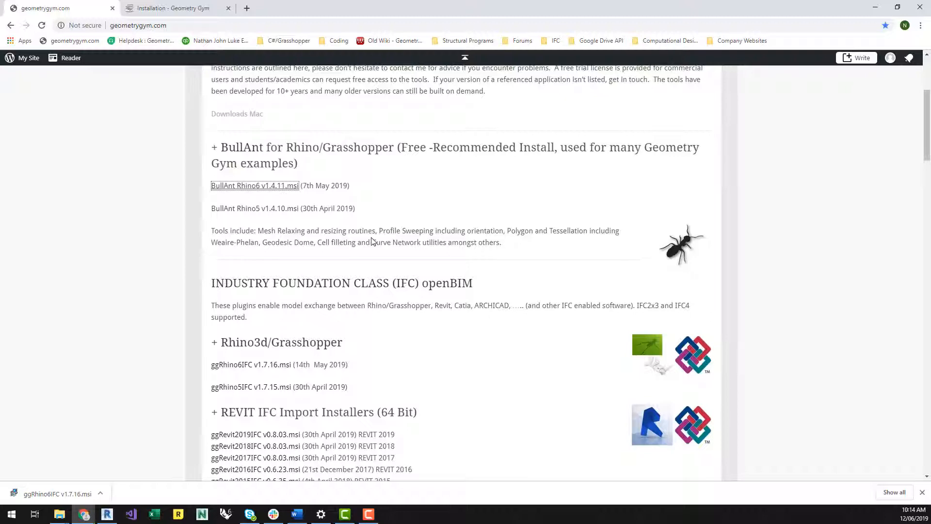
{"action": "left_click", "coordinate": [254, 185]}
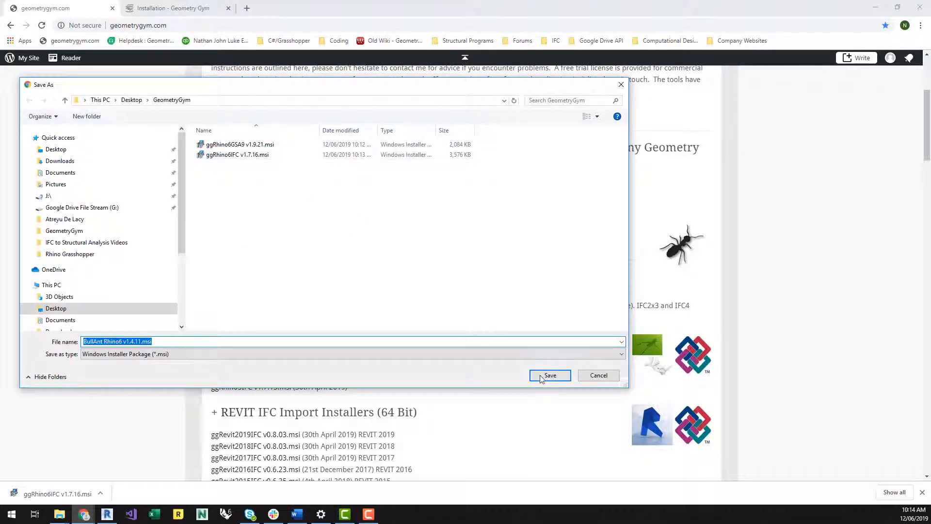
{"action": "left_click", "coordinate": [550, 375]}
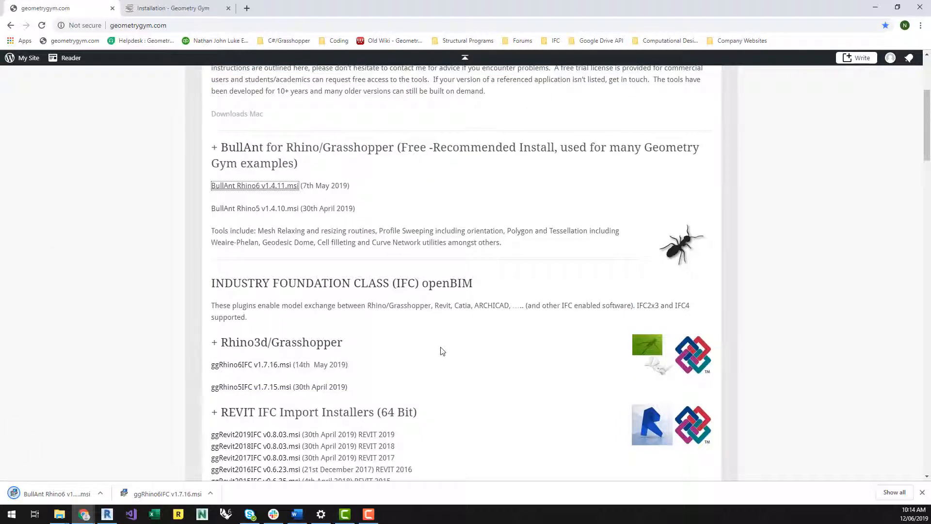
{"action": "scroll", "scroll_direction": "down", "scroll_amount": 3}
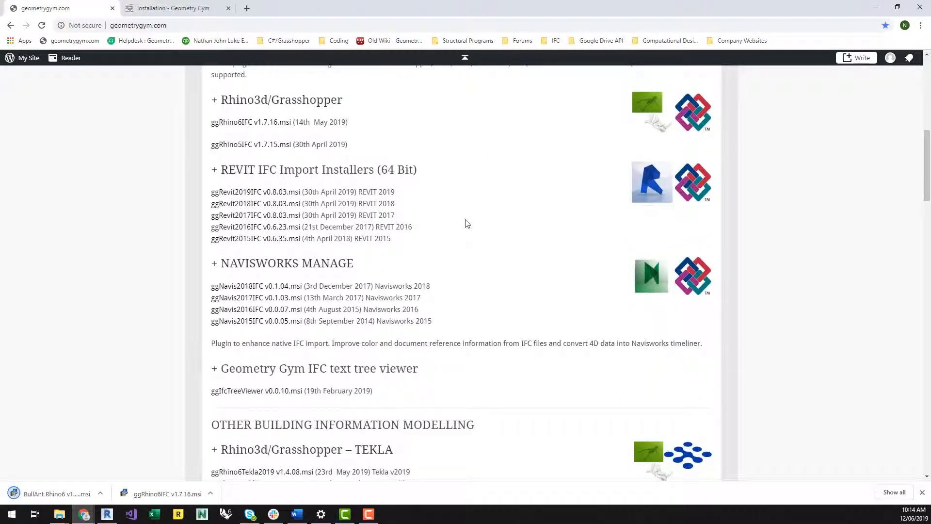
{"action": "mouse_move", "coordinate": [254, 195]}
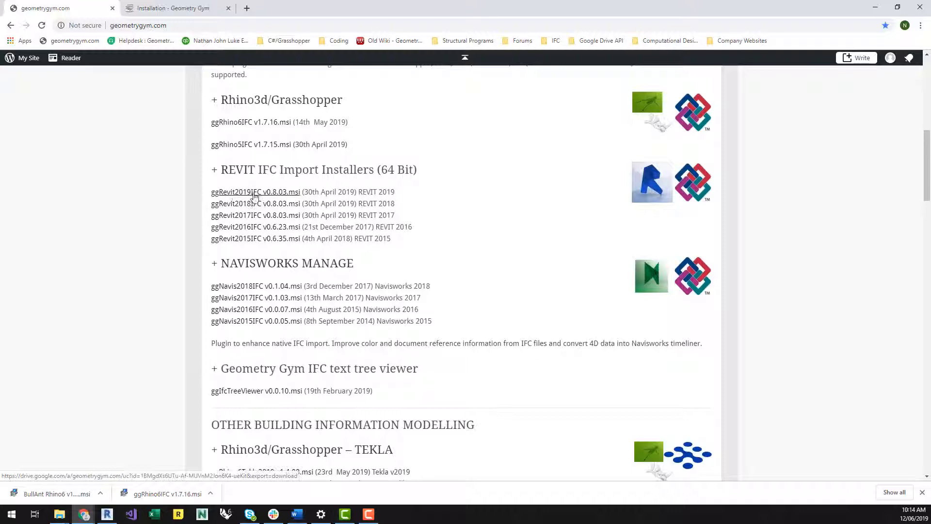
Save ggRevit2019IFC v0.8.03.msi into the GeometryGym folder
{"action": "right_click", "coordinate": [255, 195]}
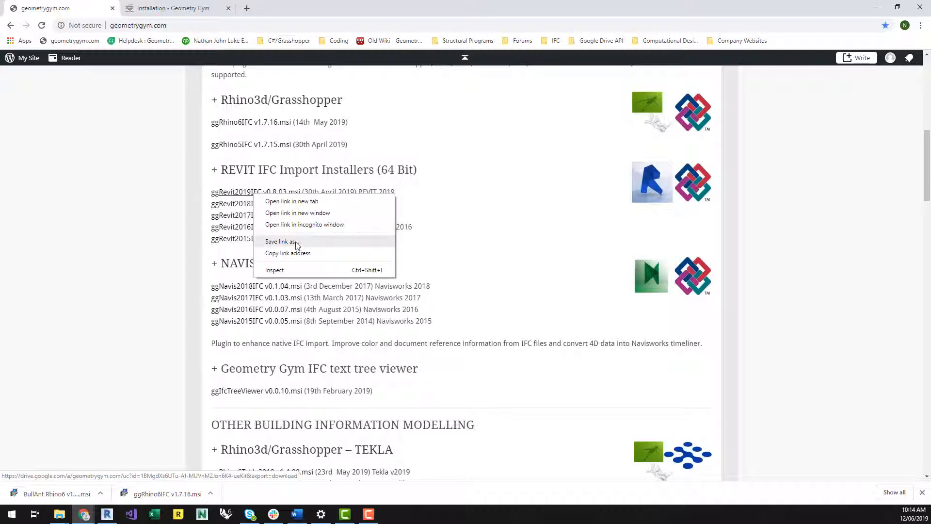
{"action": "left_click", "coordinate": [278, 242]}
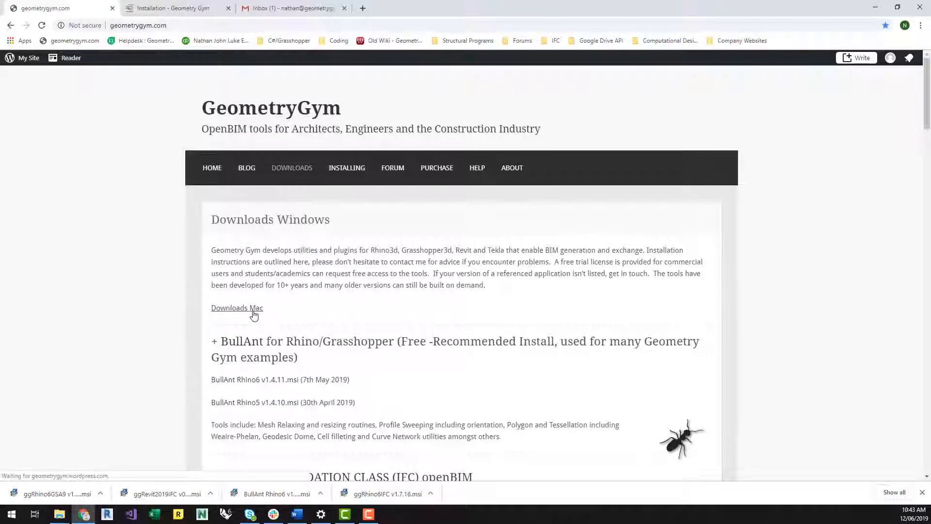
{"action": "left_click", "coordinate": [237, 308]}
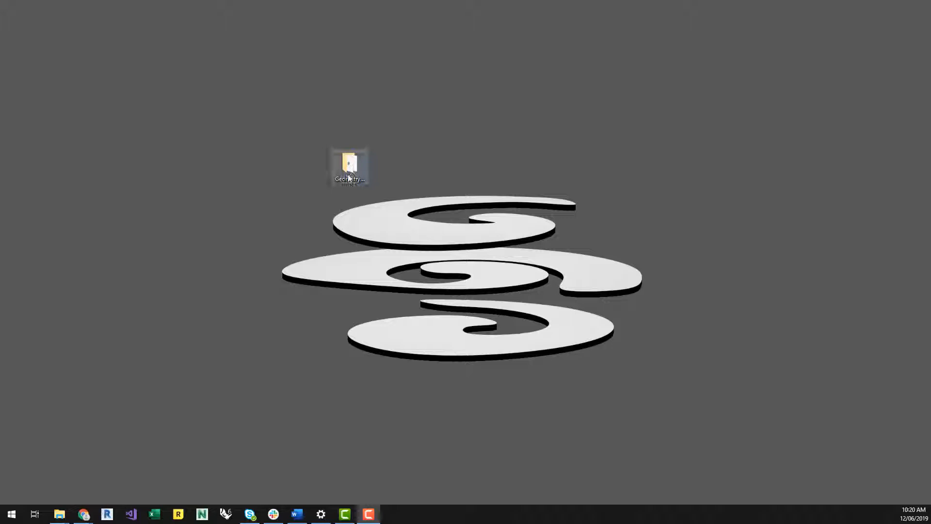
Run the BullAnt Rhino6 installer from the GeometryGym folder through to Finish
{"action": "double_click", "coordinate": [349, 160]}
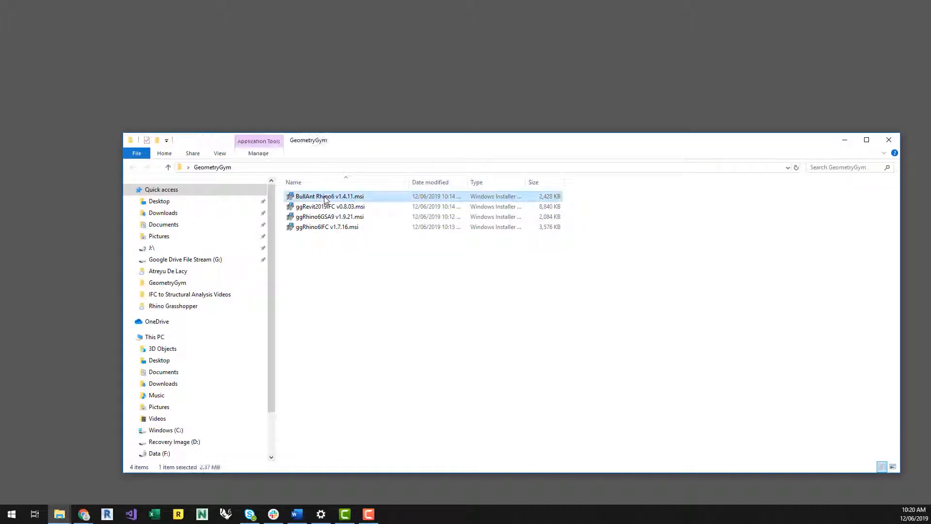
{"action": "double_click", "coordinate": [326, 196]}
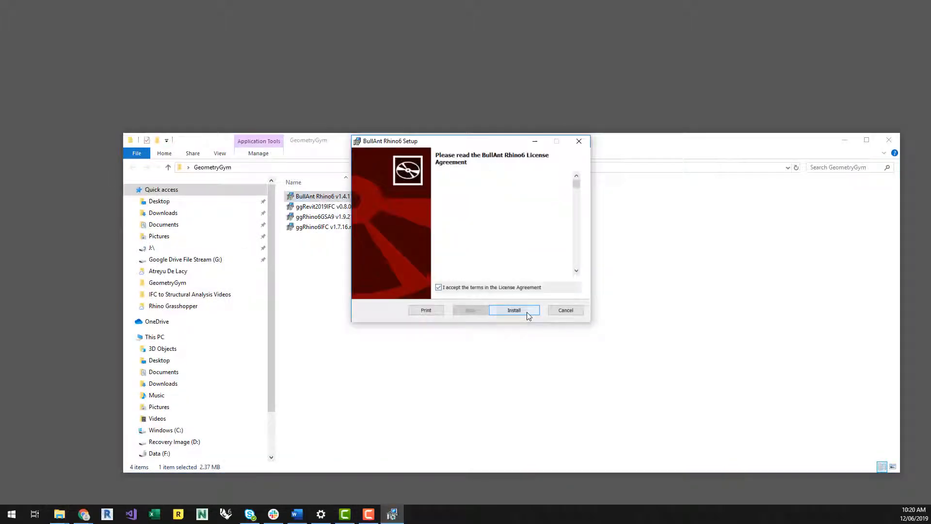
{"action": "left_click", "coordinate": [514, 311]}
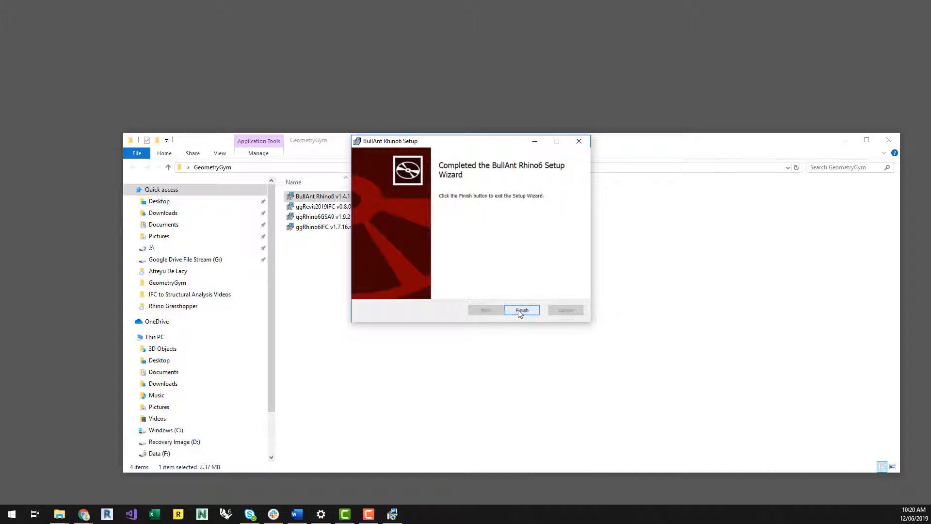
{"action": "left_click", "coordinate": [522, 310]}
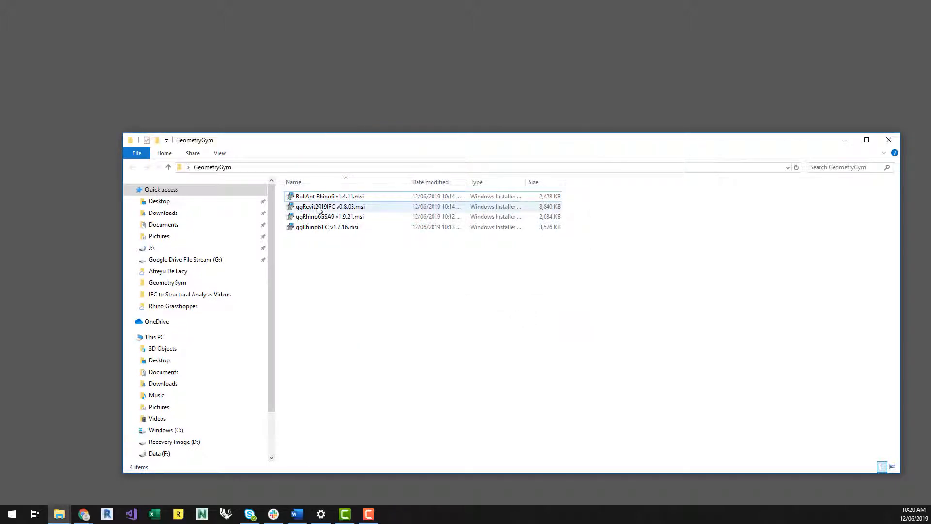
Run the ggRevit2019IFC installer, accepting the licence and completing setup
{"action": "left_click", "coordinate": [326, 206]}
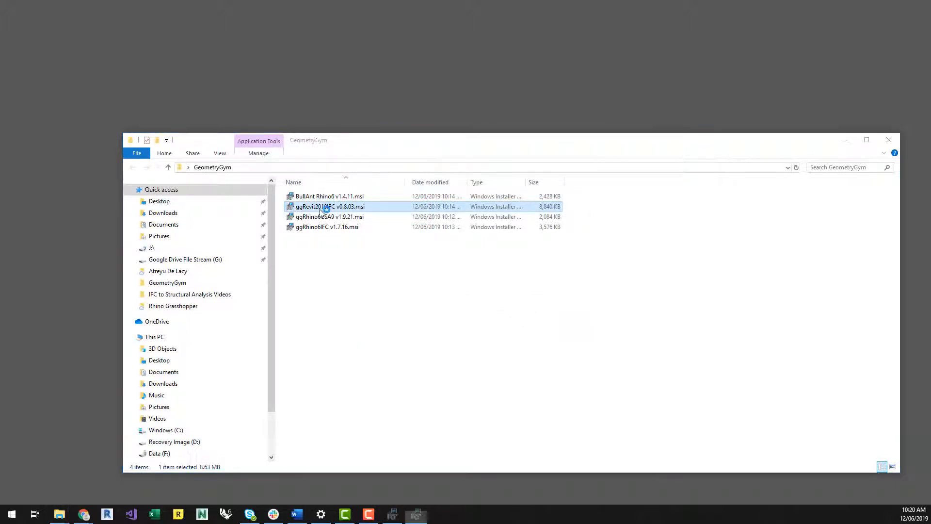
{"action": "double_click", "coordinate": [326, 207]}
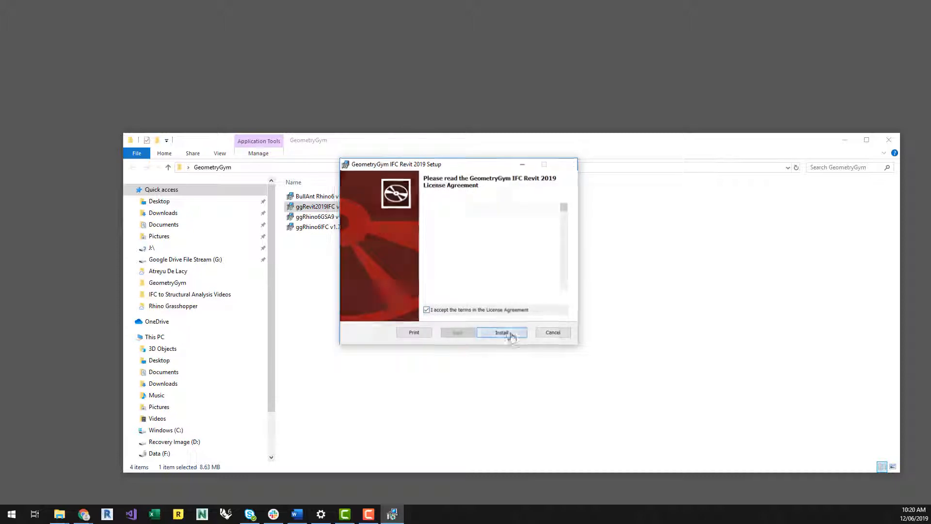
{"action": "left_click", "coordinate": [503, 332]}
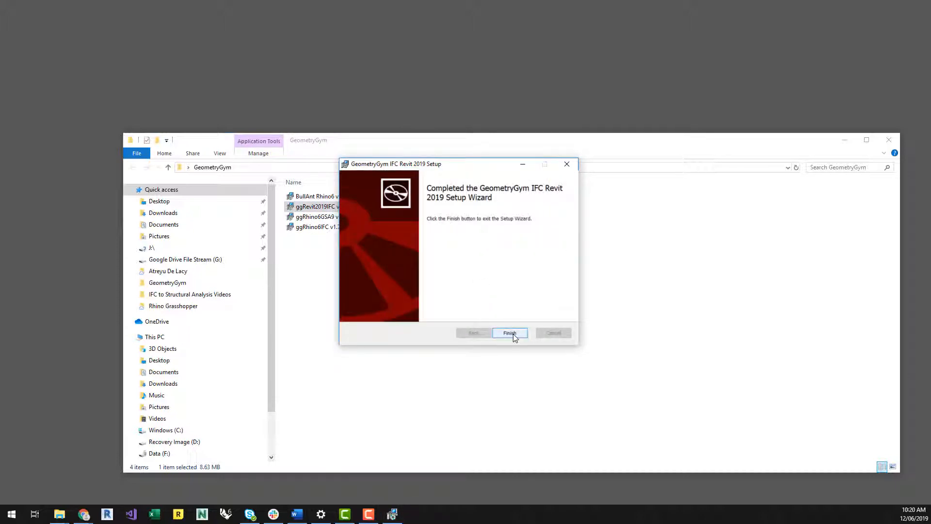
{"action": "left_click", "coordinate": [510, 333]}
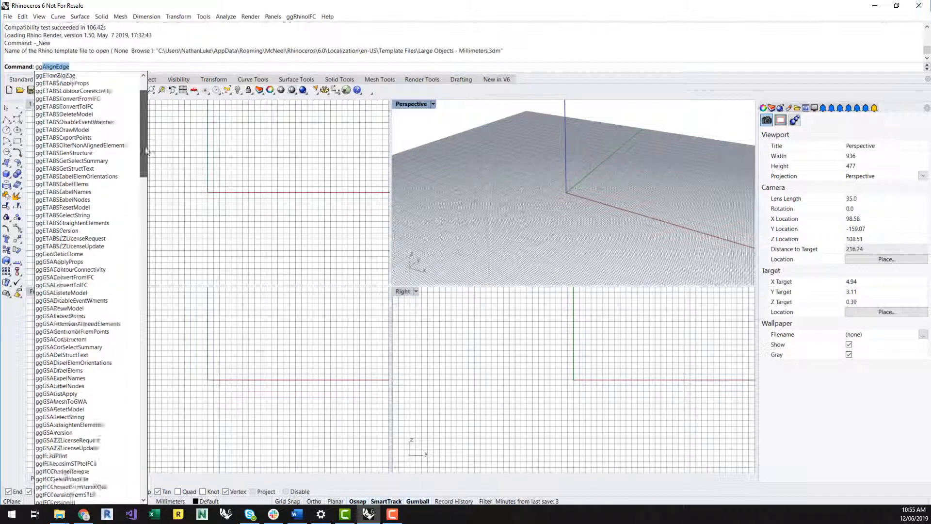
Scroll through the gg command autocomplete list at the Rhino command prompt
{"action": "scroll", "scroll_direction": "down", "scroll_amount": 3}
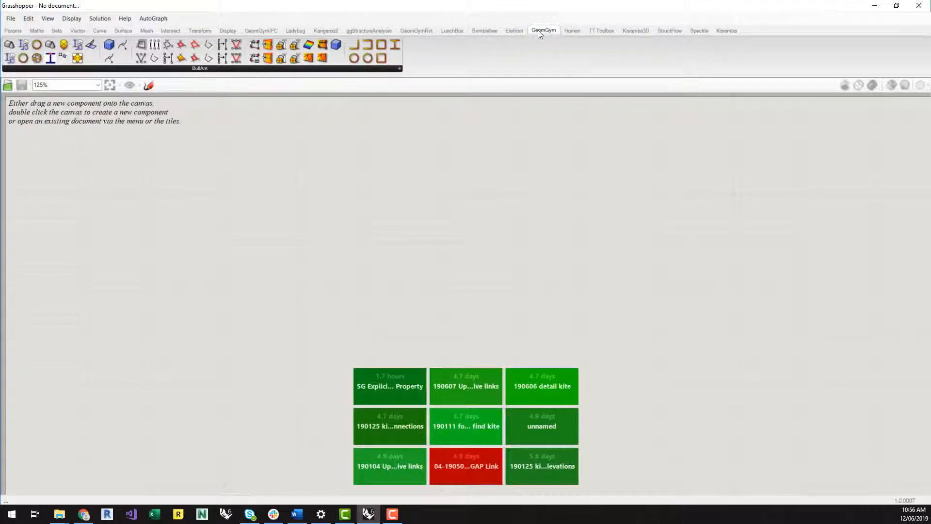
{"action": "mouse_move", "coordinate": [421, 41]}
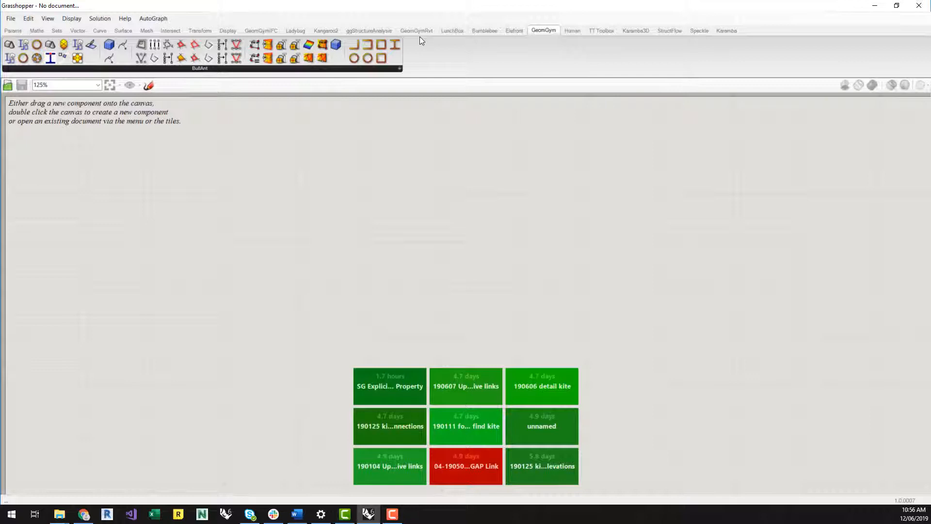
Browse the GeomGymIFC, GeomGymRvt and ggStructureAnalysis component tabs in turn
{"action": "left_click", "coordinate": [262, 30]}
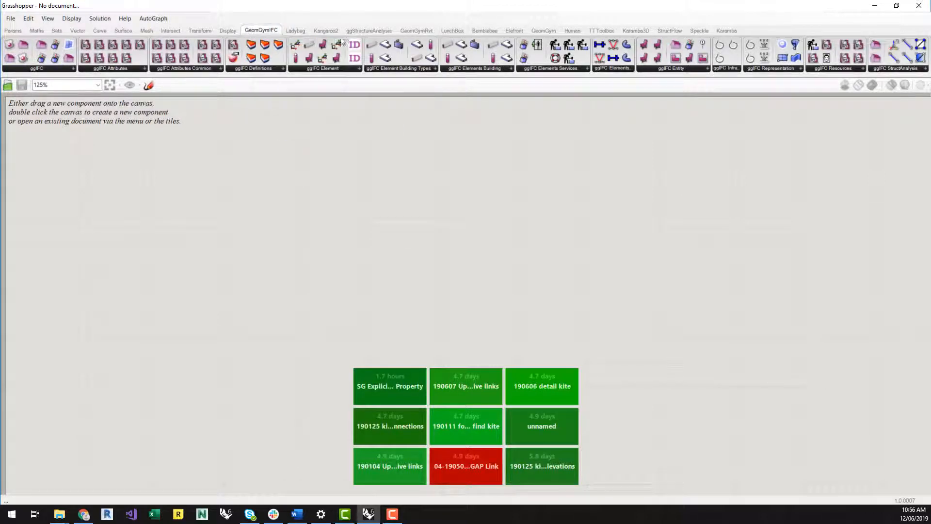
{"action": "left_click", "coordinate": [416, 30]}
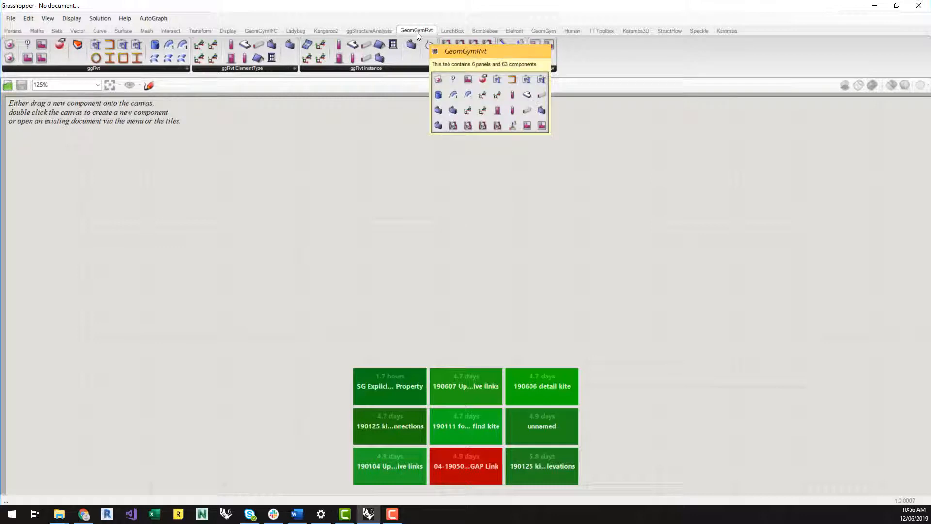
{"action": "left_click", "coordinate": [369, 30]}
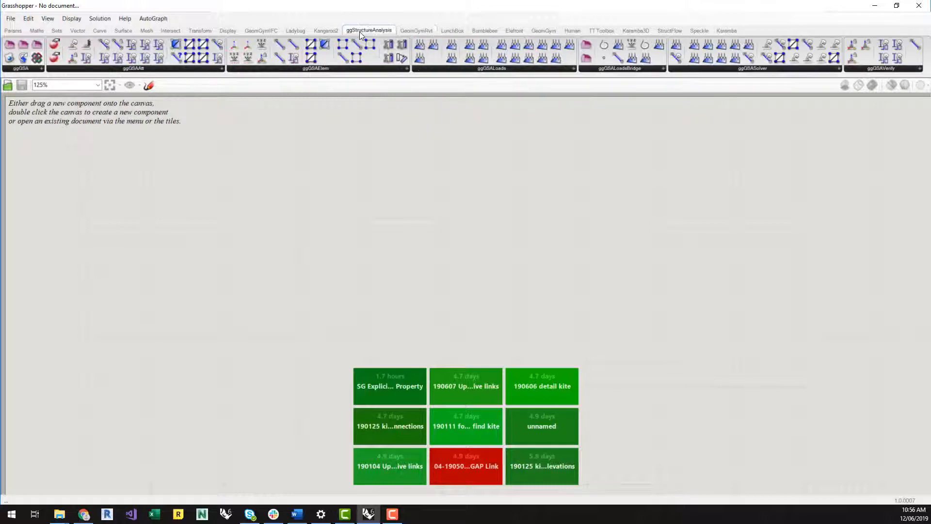
{"action": "mouse_move", "coordinate": [292, 74]}
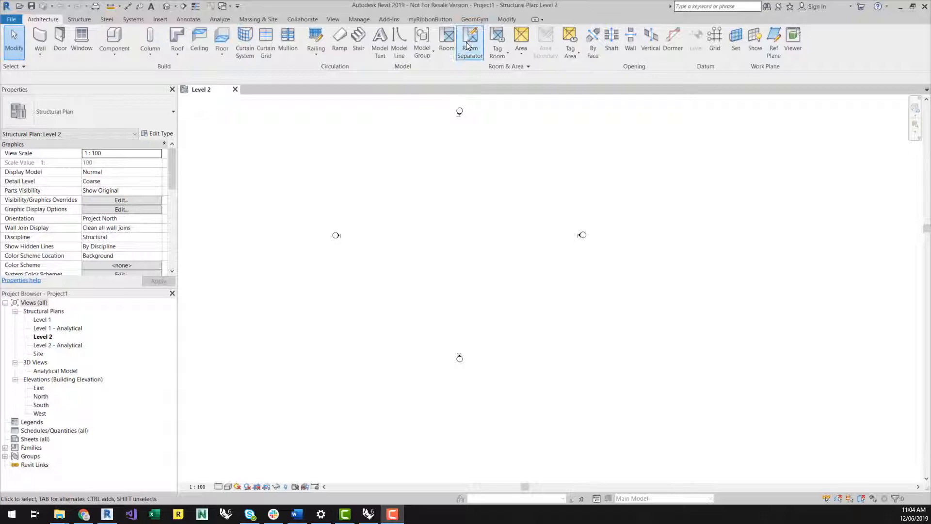
Show the GeomGym tab on the Revit 2019 ribbon
{"action": "left_click", "coordinate": [476, 19]}
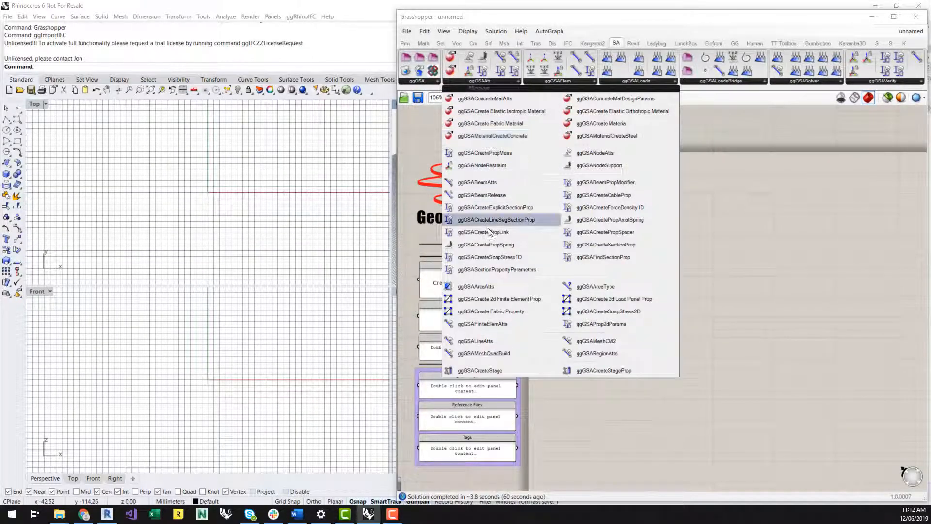
Place ggGSACreatePropLink on the canvas and run ggAlignEdge in Rhino to trigger the license request
{"action": "left_click", "coordinate": [484, 232]}
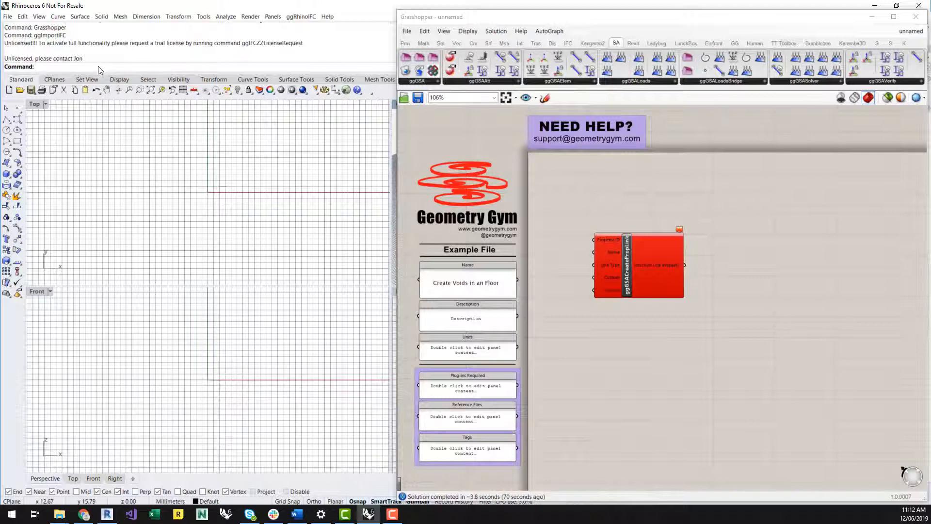
{"action": "type", "text": "ggAlignEdge"}
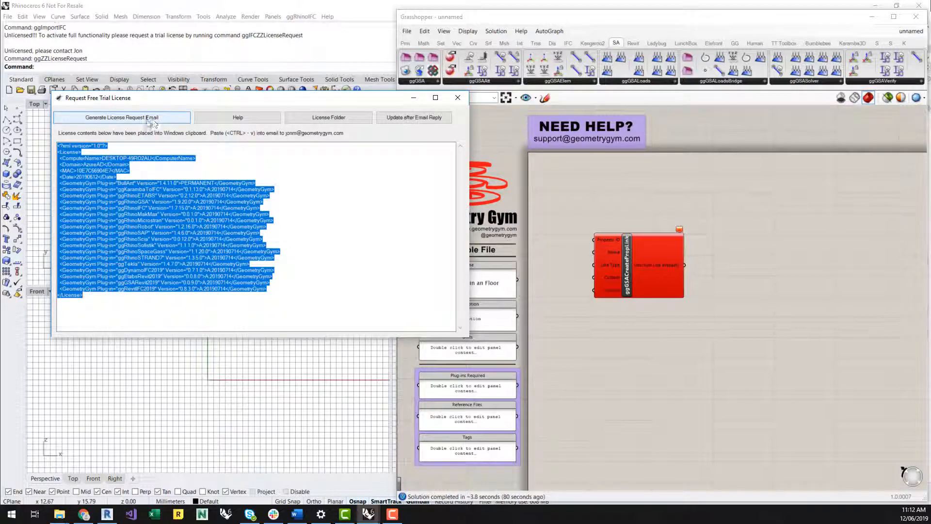
Generate the free trial license request email text from the Request Free Trial License dialog
{"action": "left_click", "coordinate": [122, 117]}
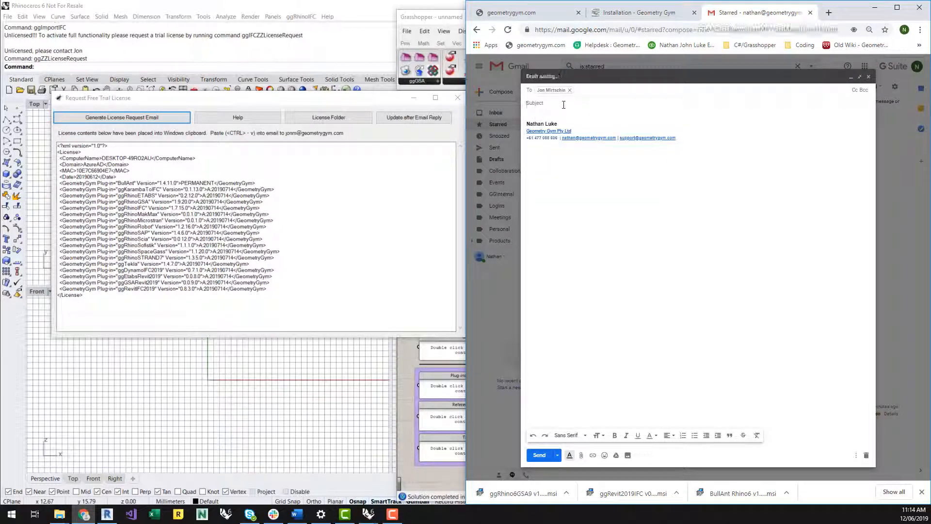
Give the new Gmail message the subject 'License' and paste the trial license request into its body
{"action": "type", "text": "License"}
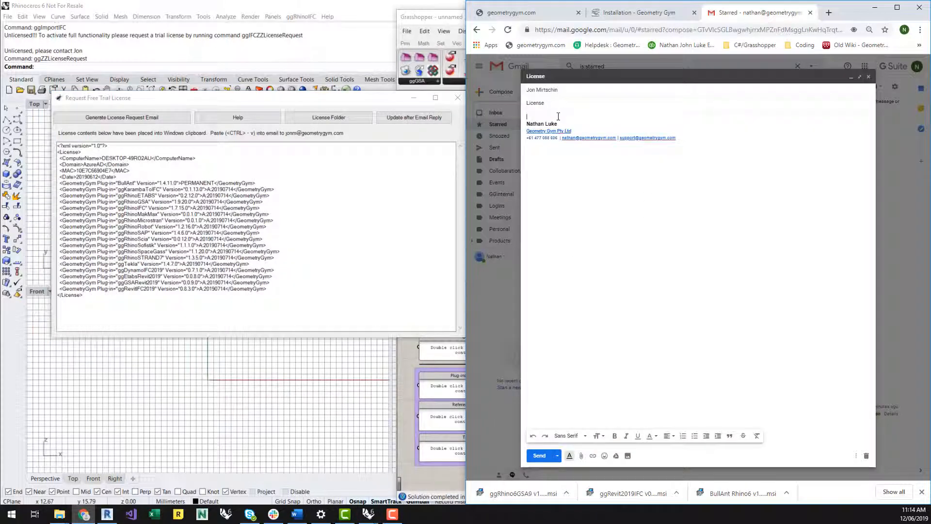
{"action": "key", "text": "ctrl+v"}
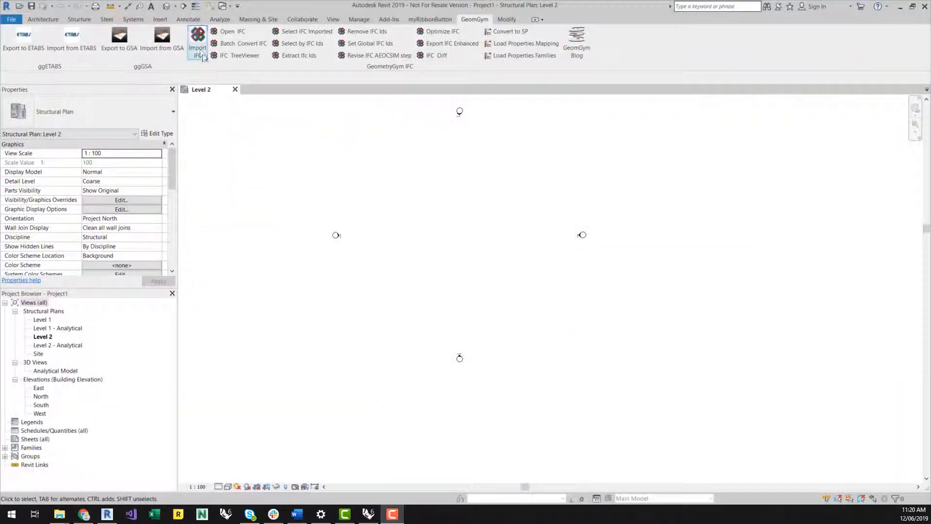
Start the Geometry Gym Import IFC tool from the GeomGym ribbon in Revit 2019
{"action": "left_click", "coordinate": [197, 44]}
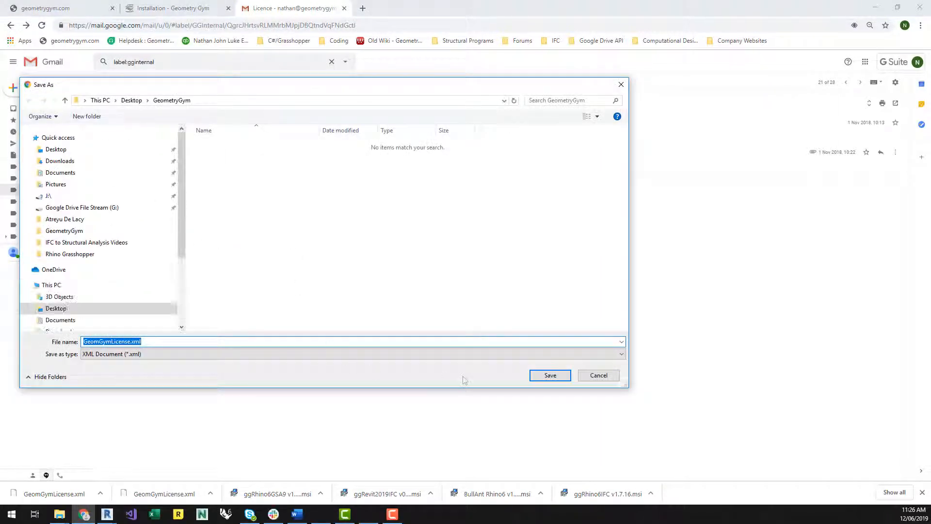
Save the received GeomGymLicense.xml attachment into the desktop GeometryGym folder
{"action": "left_click", "coordinate": [550, 374]}
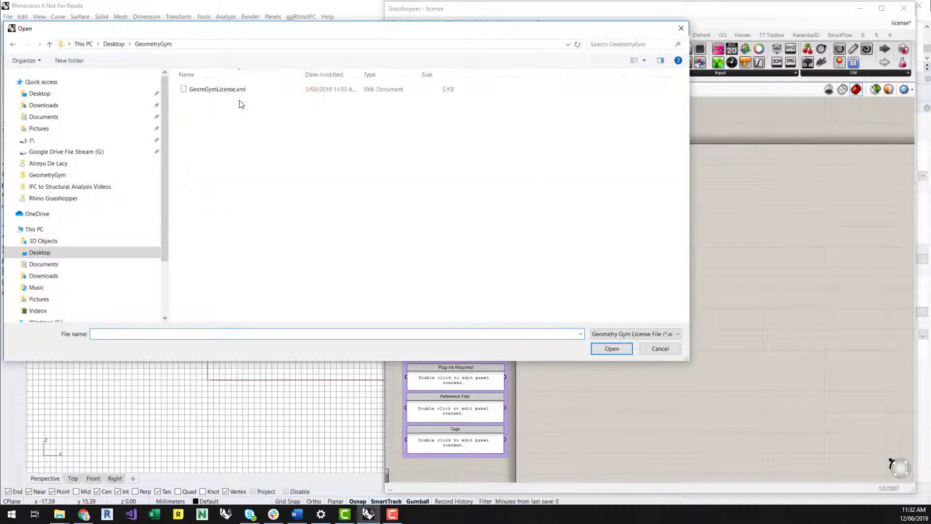
Load GeomGymLicense.xml via ggZZLicenseUpdate and confirm the successful license installation
{"action": "left_click", "coordinate": [216, 90]}
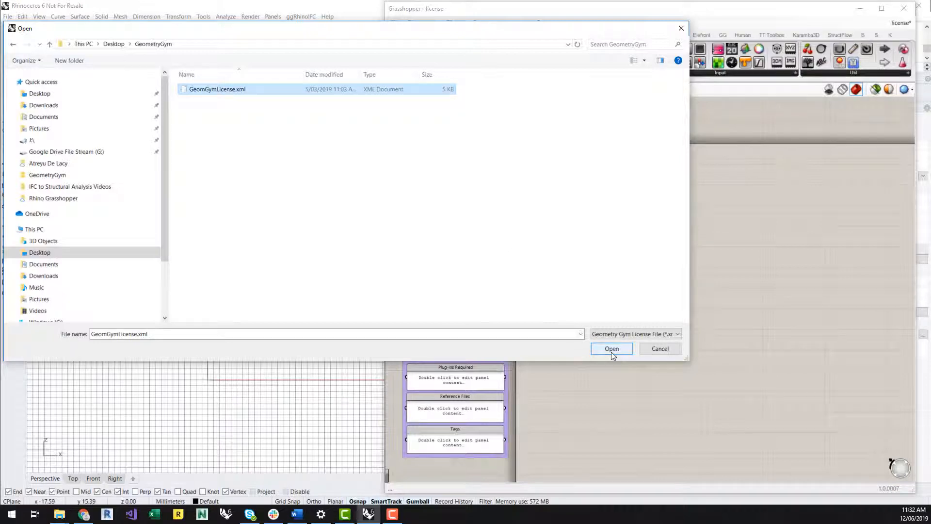
{"action": "left_click", "coordinate": [612, 348]}
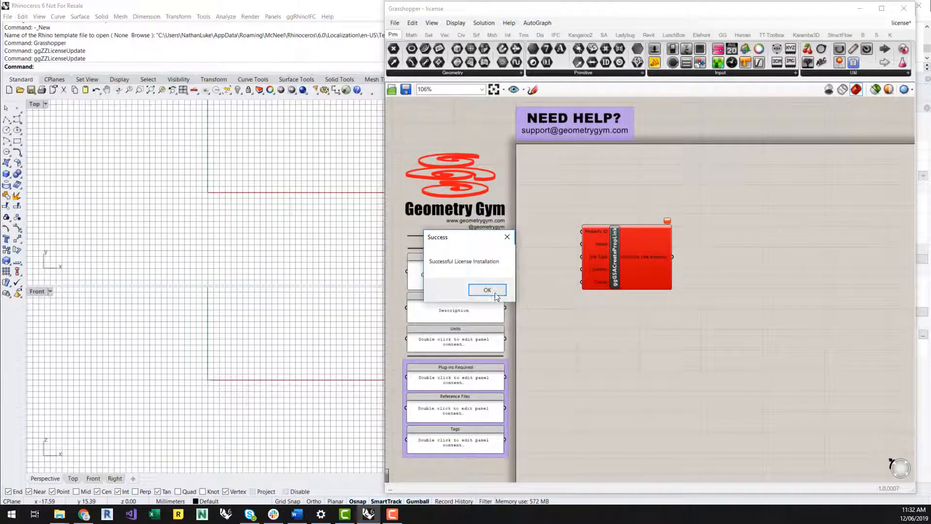
{"action": "left_click", "coordinate": [487, 290]}
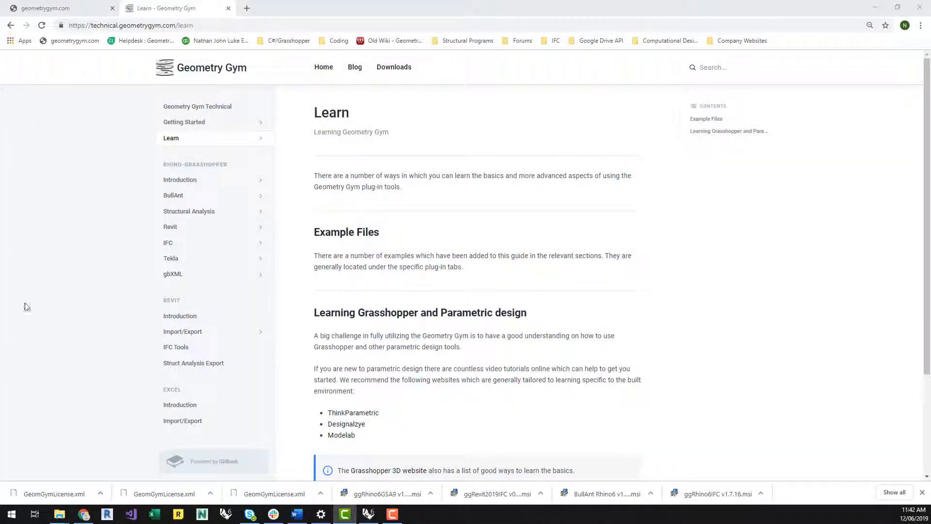
{"action": "mouse_move", "coordinate": [265, 144]}
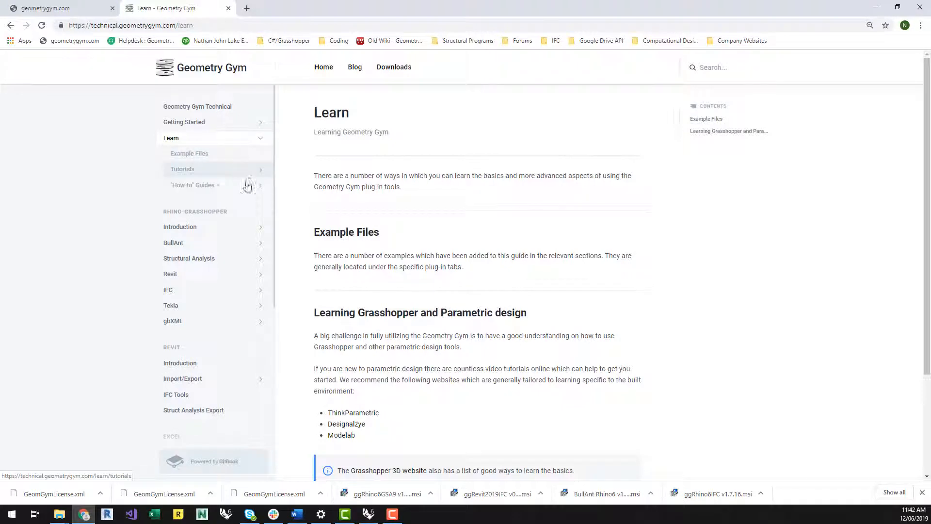
{"action": "mouse_move", "coordinate": [262, 140]}
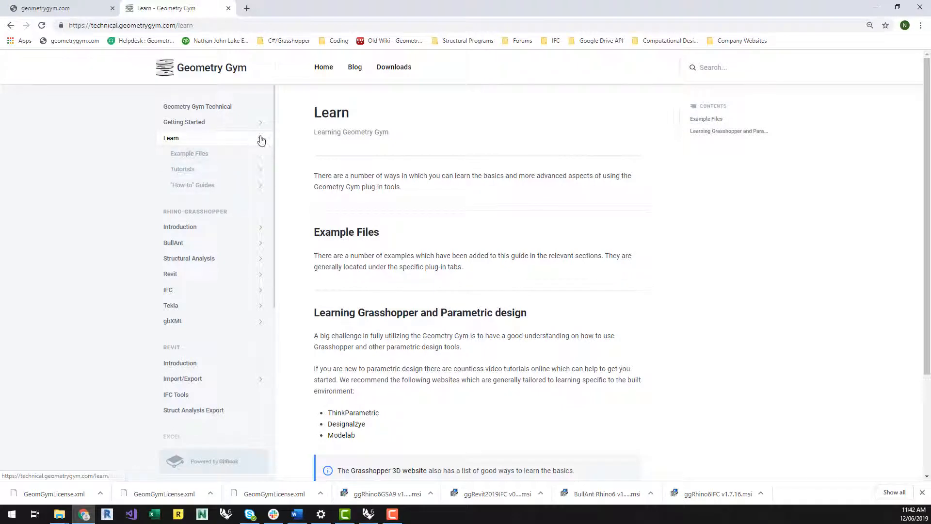
Open the Installation page under Getting Started in the Geometry Gym Technical docs sidebar
{"action": "scroll", "scroll_direction": "down", "scroll_amount": 3}
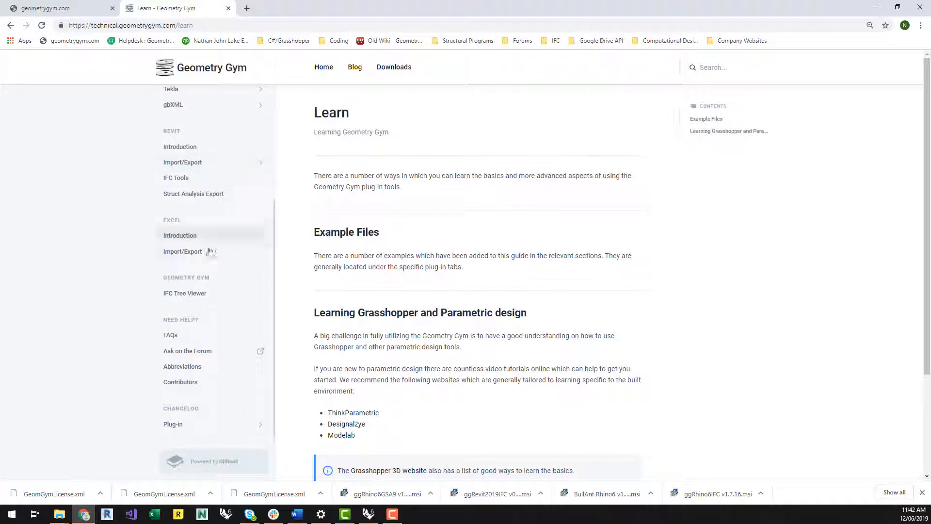
{"action": "mouse_move", "coordinate": [186, 352]}
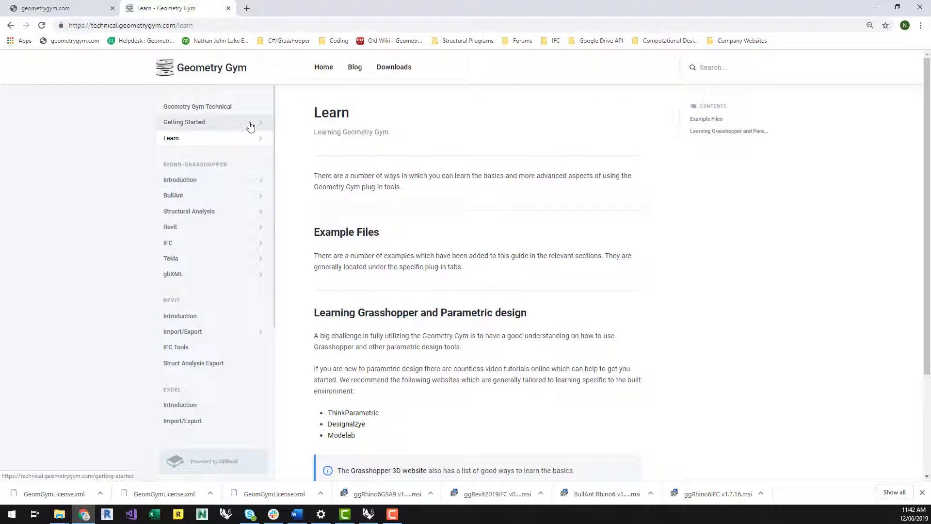
{"action": "left_click", "coordinate": [184, 122]}
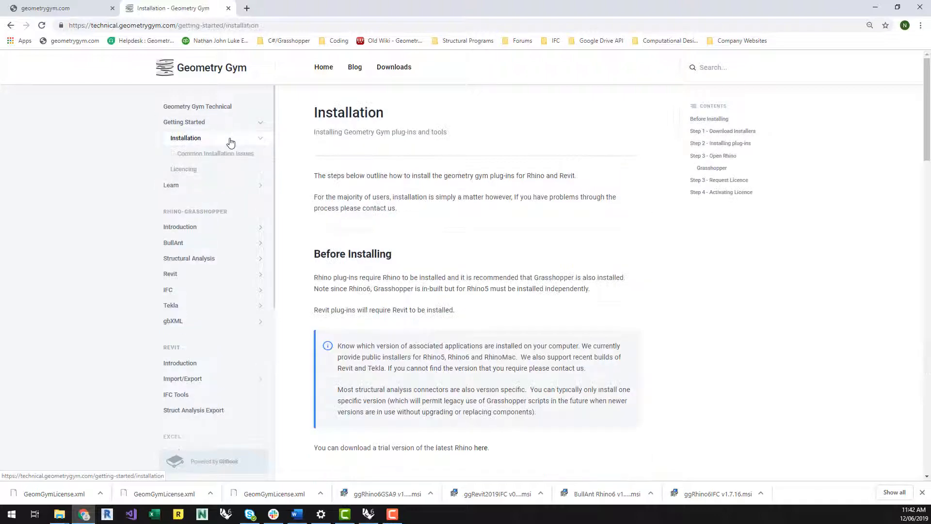